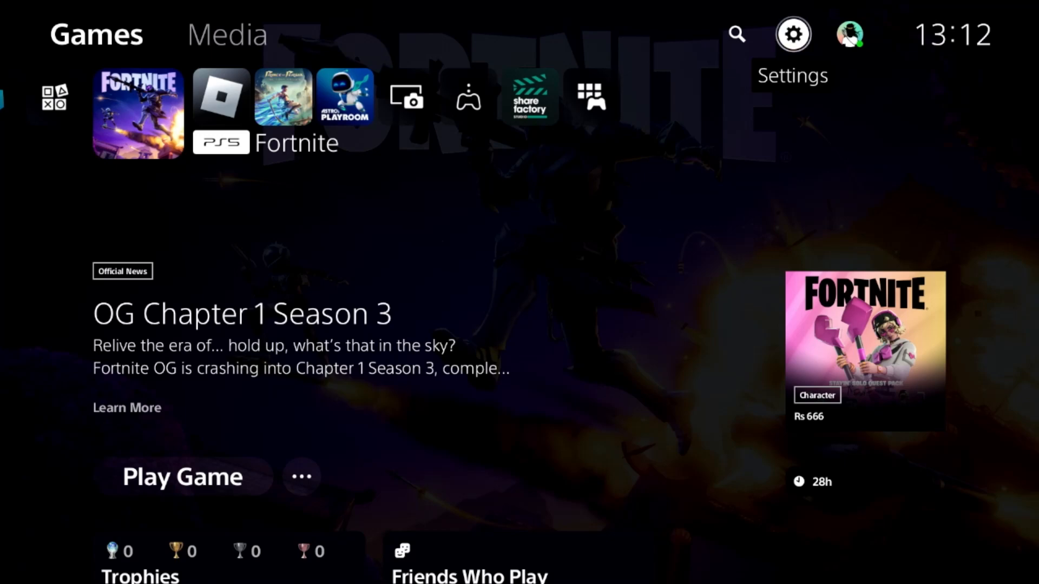
# - Review PS5 Console Restrictions under Family and Parental Controls, then back out toward Users and Accounts
pyautogui.click(792, 34)
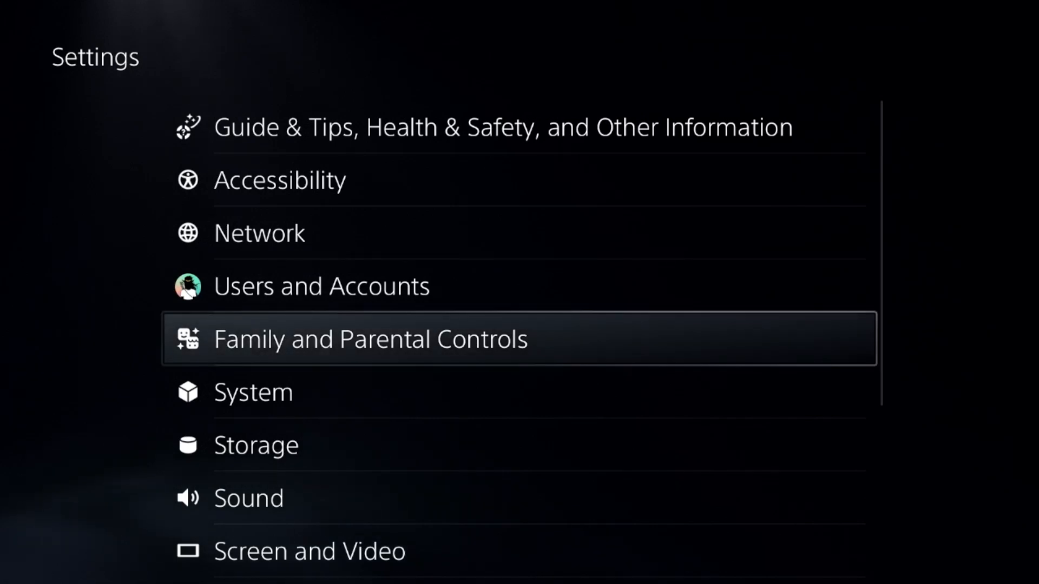
pyautogui.click(371, 339)
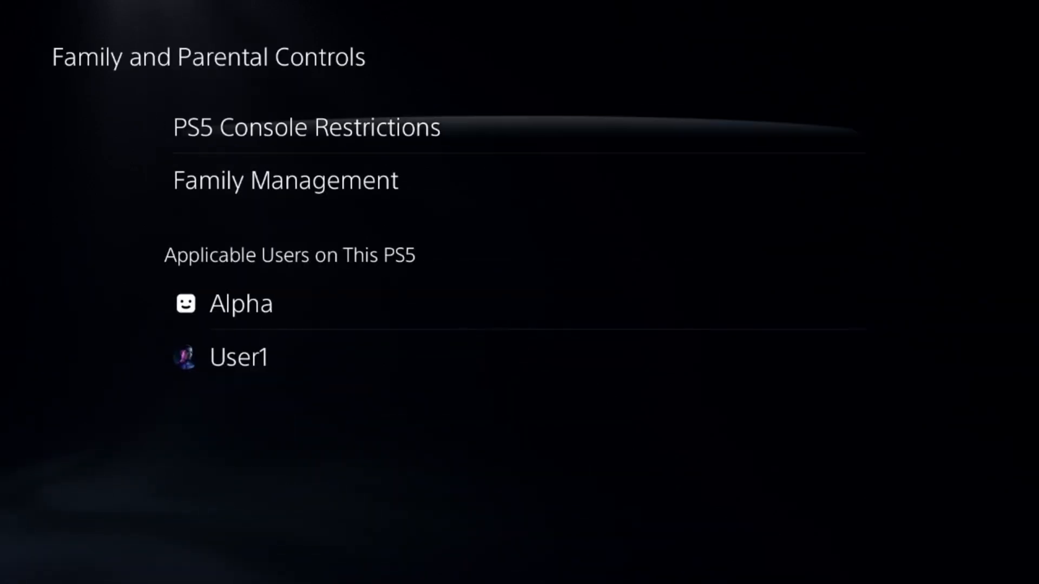
pyautogui.click(305, 126)
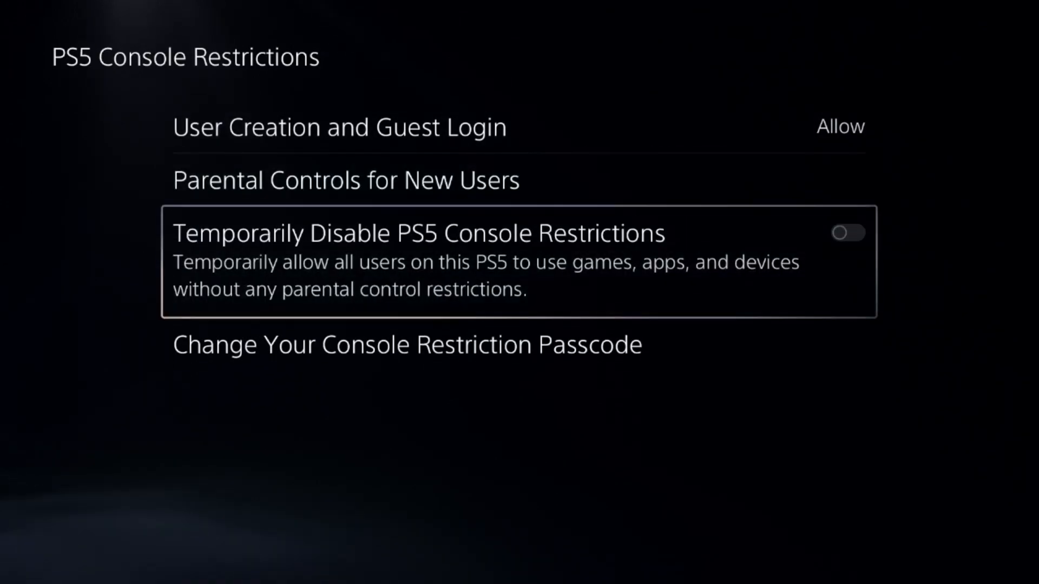
pyautogui.press('Escape')
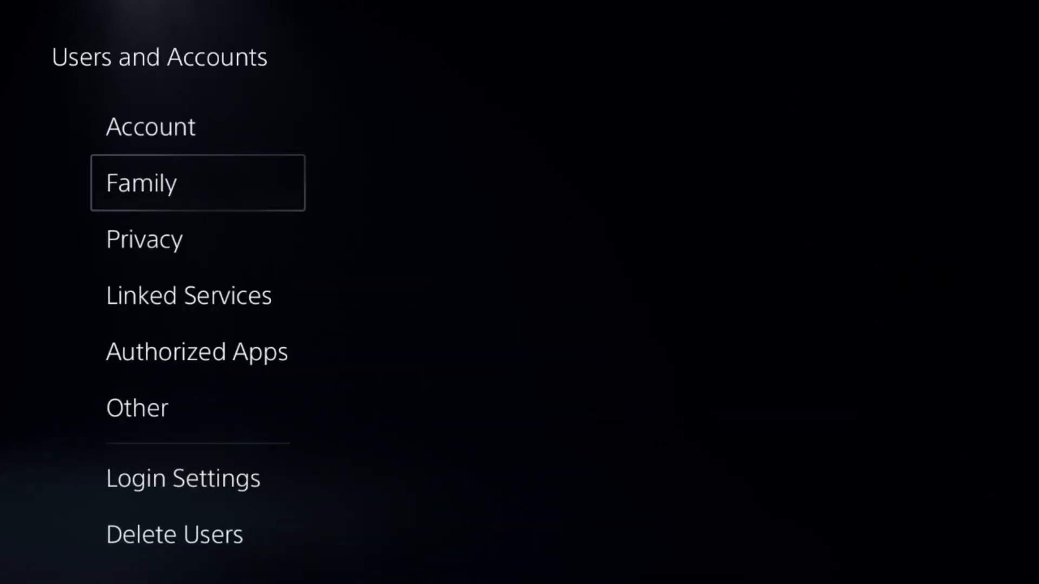
# - Restore the licenses for the ticked Fortnite and Roblox games via Other > Restore Licenses
pyautogui.click(136, 408)
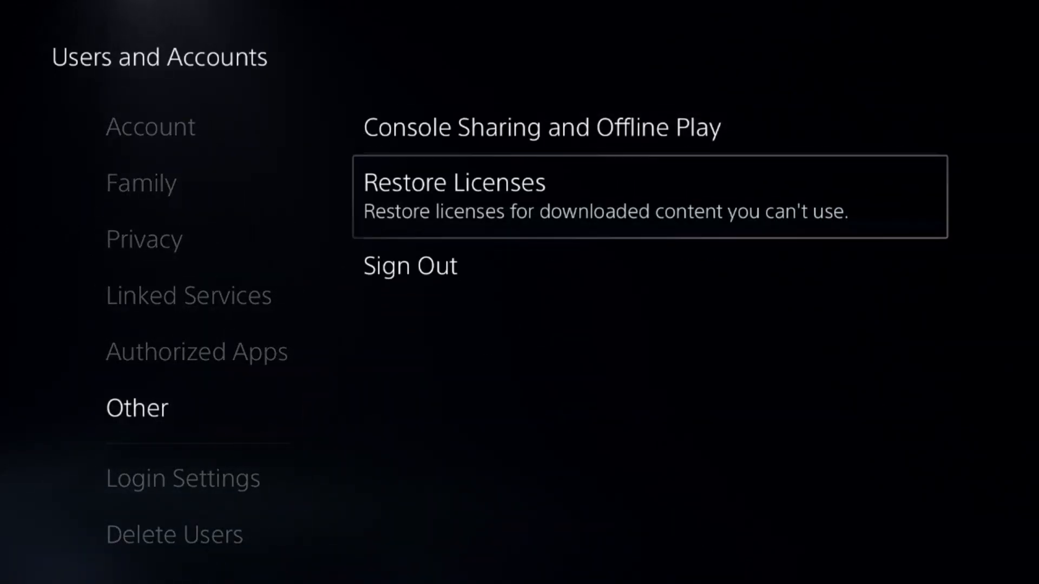
pyautogui.click(453, 182)
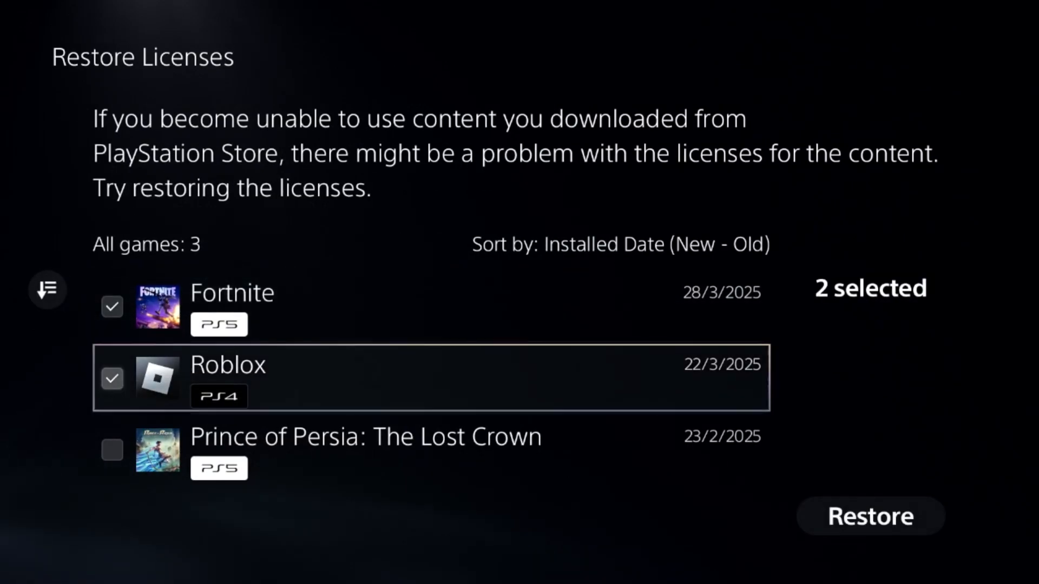
pyautogui.click(868, 516)
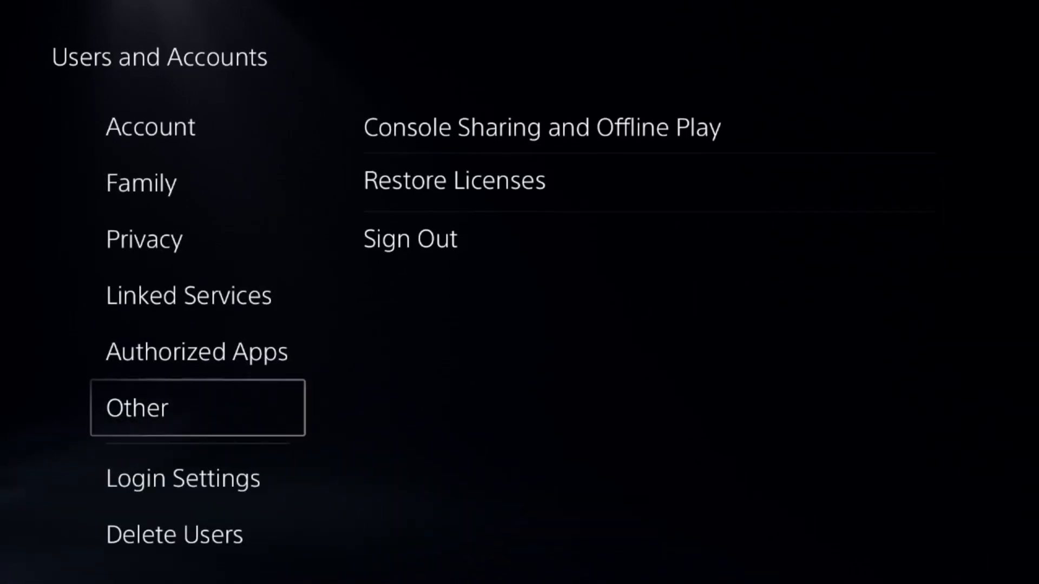
pyautogui.press('Escape')
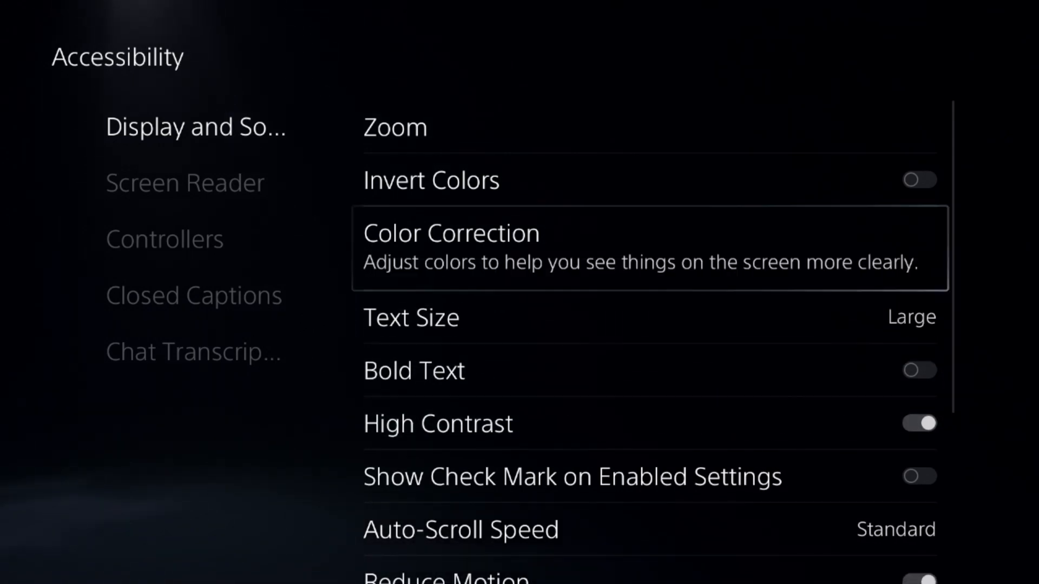
# - Switch High Contrast on in the Accessibility display and sound options
pyautogui.click(450, 249)
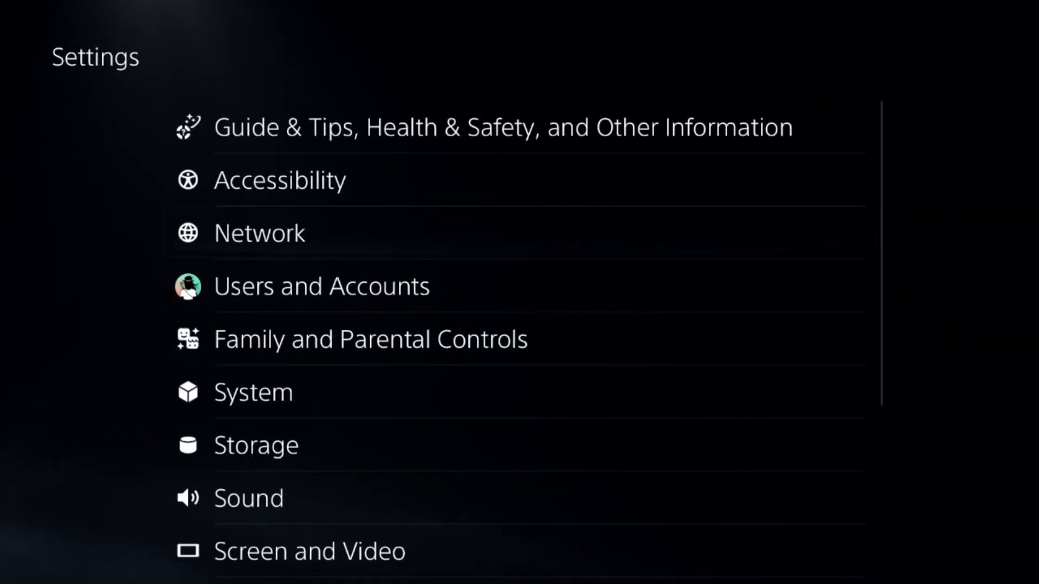
# - Review the Video Output settings: Resolution, VRR, 120 Hz Output, ALLM and HDR
pyautogui.click(308, 551)
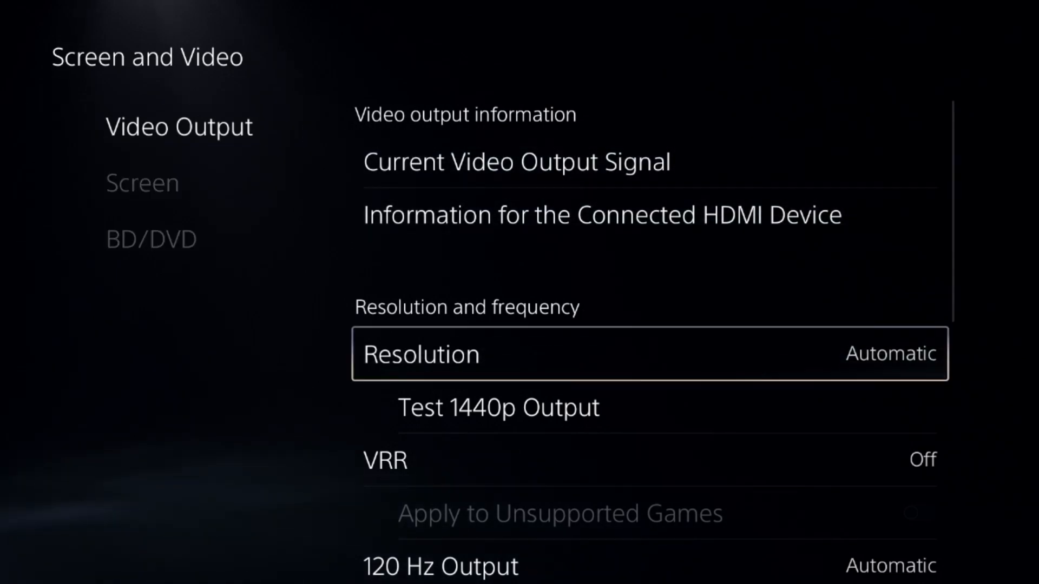
pyautogui.scroll(-3)
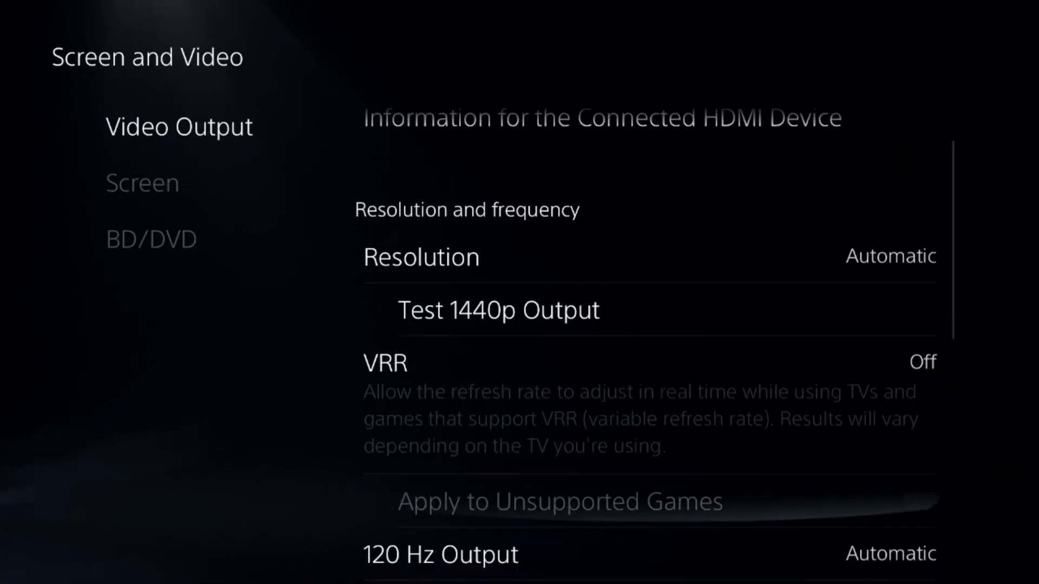
pyautogui.scroll(-3)
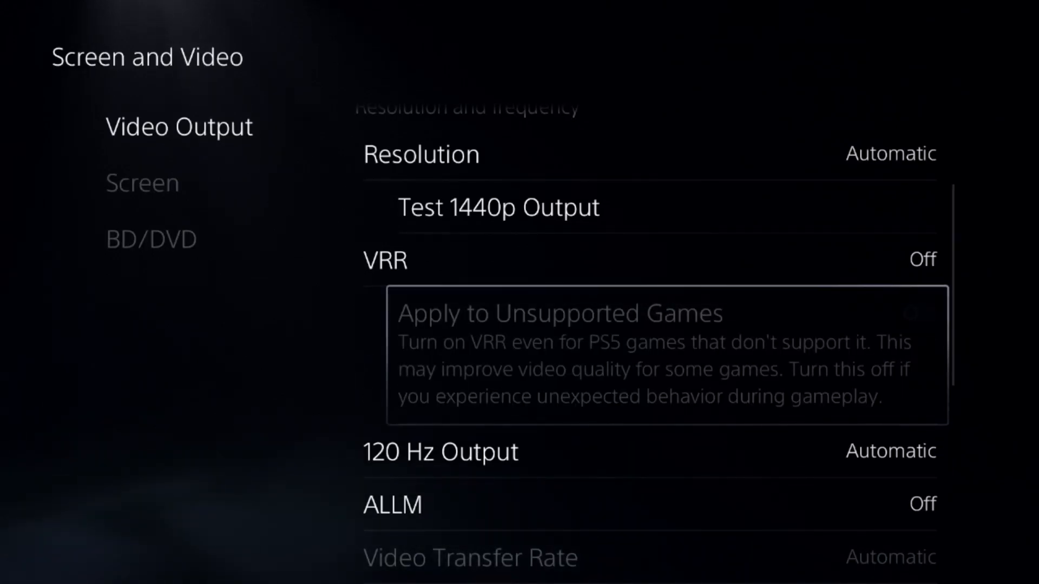
pyautogui.scroll(-3)
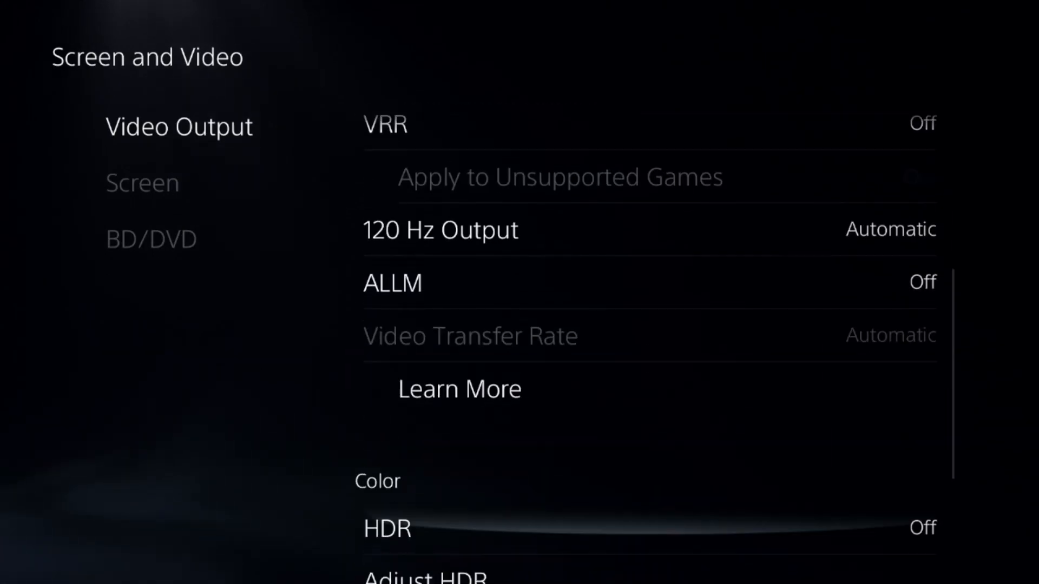
pyautogui.scroll(-3)
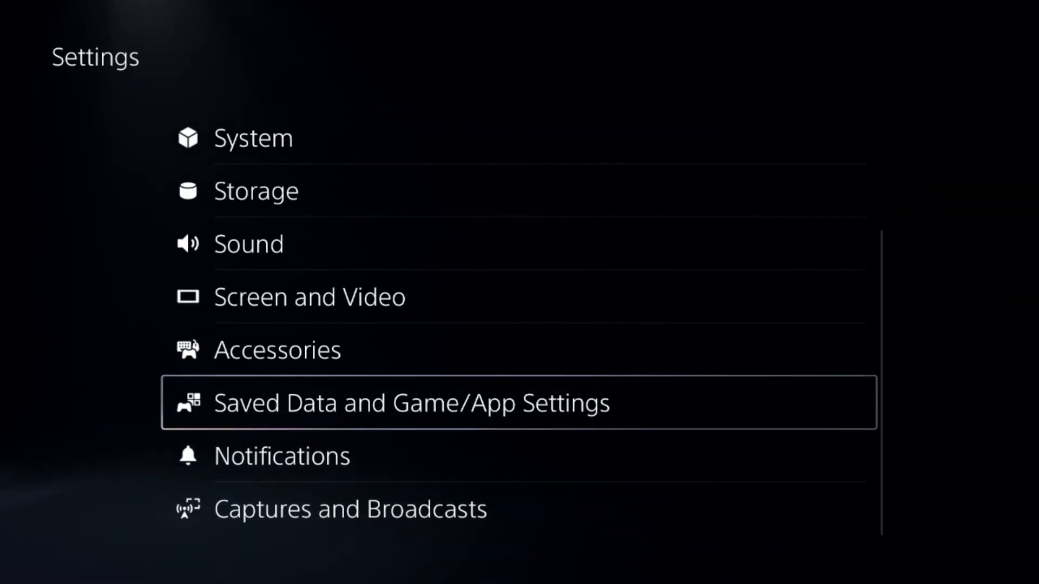
# - Bring up Game Presets with Performance Mode as the preferred setting for new games
pyautogui.click(411, 403)
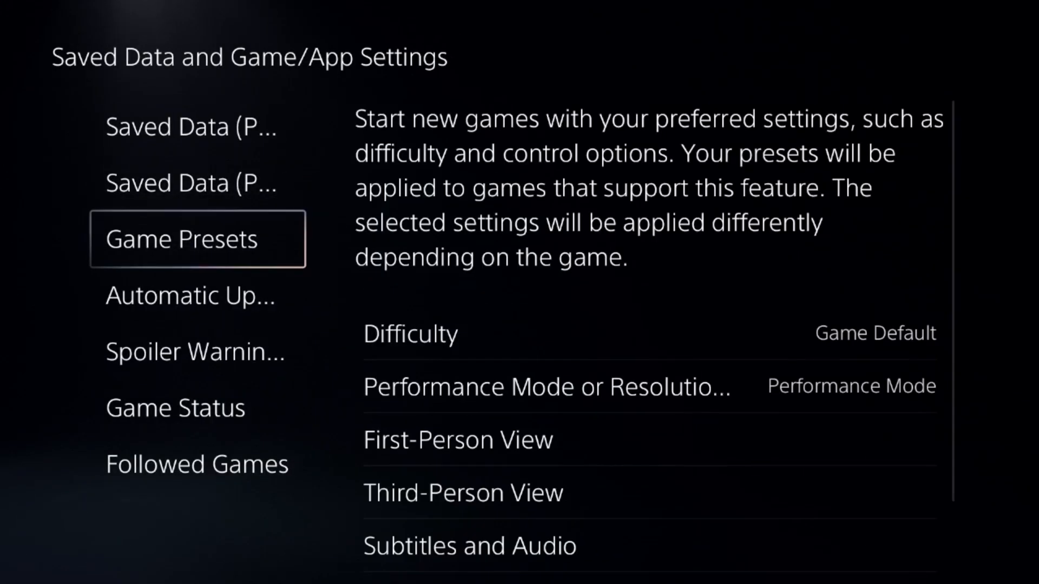